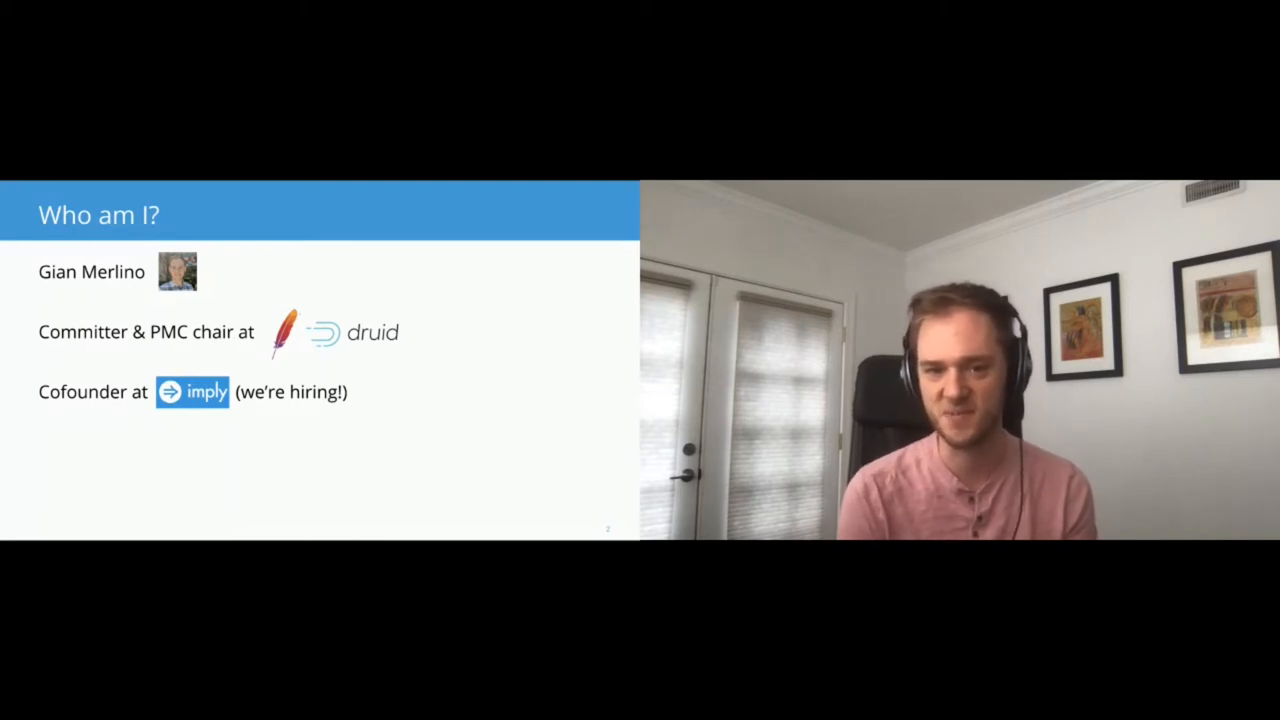
key("Right")
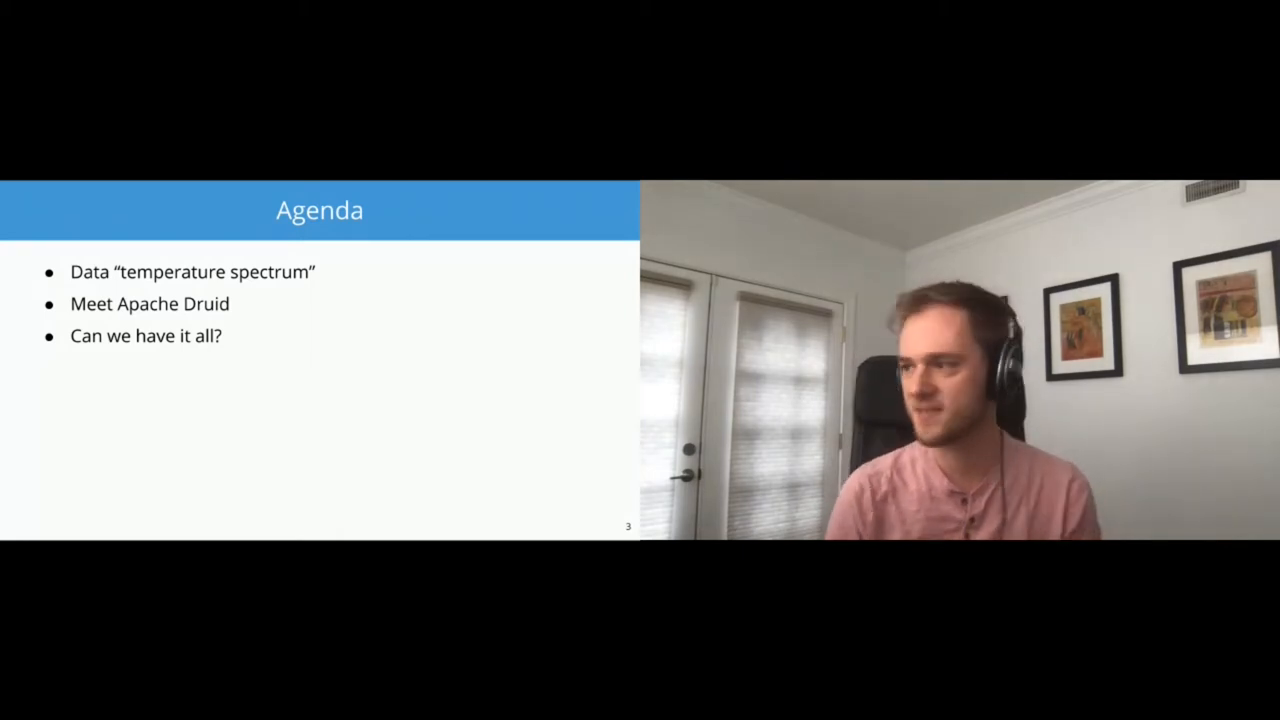
key("right")
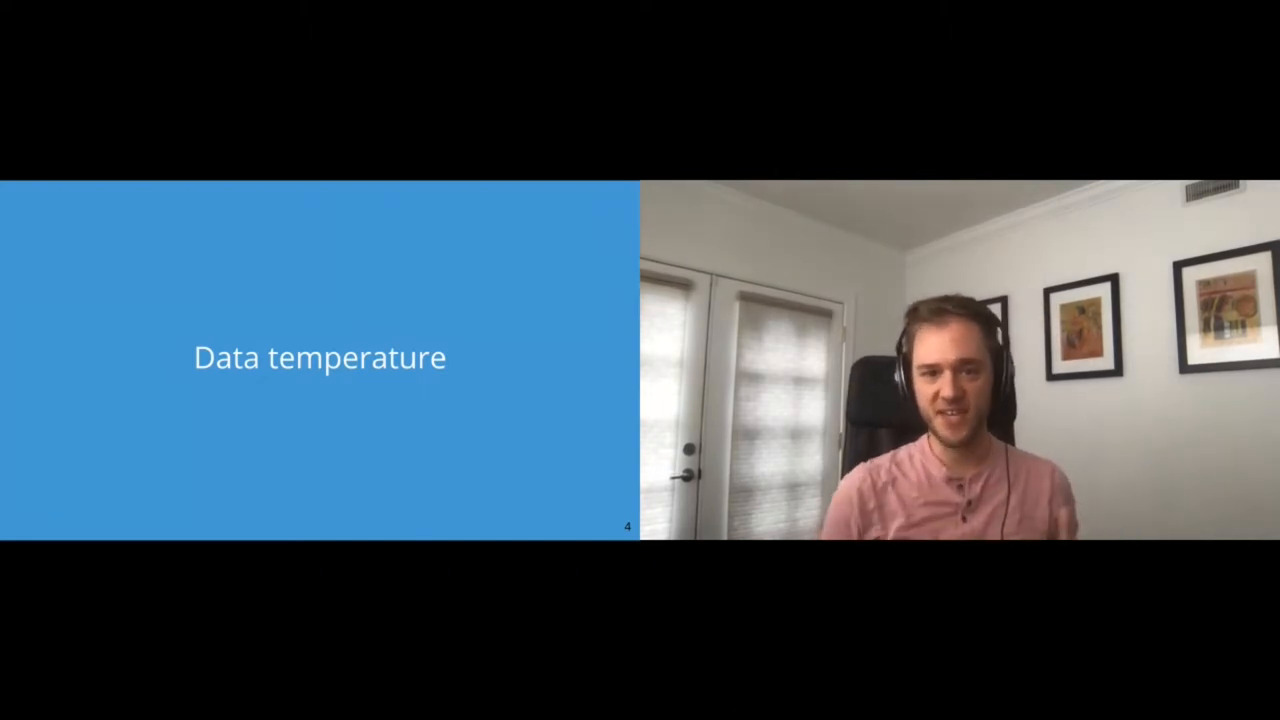
key("Right")
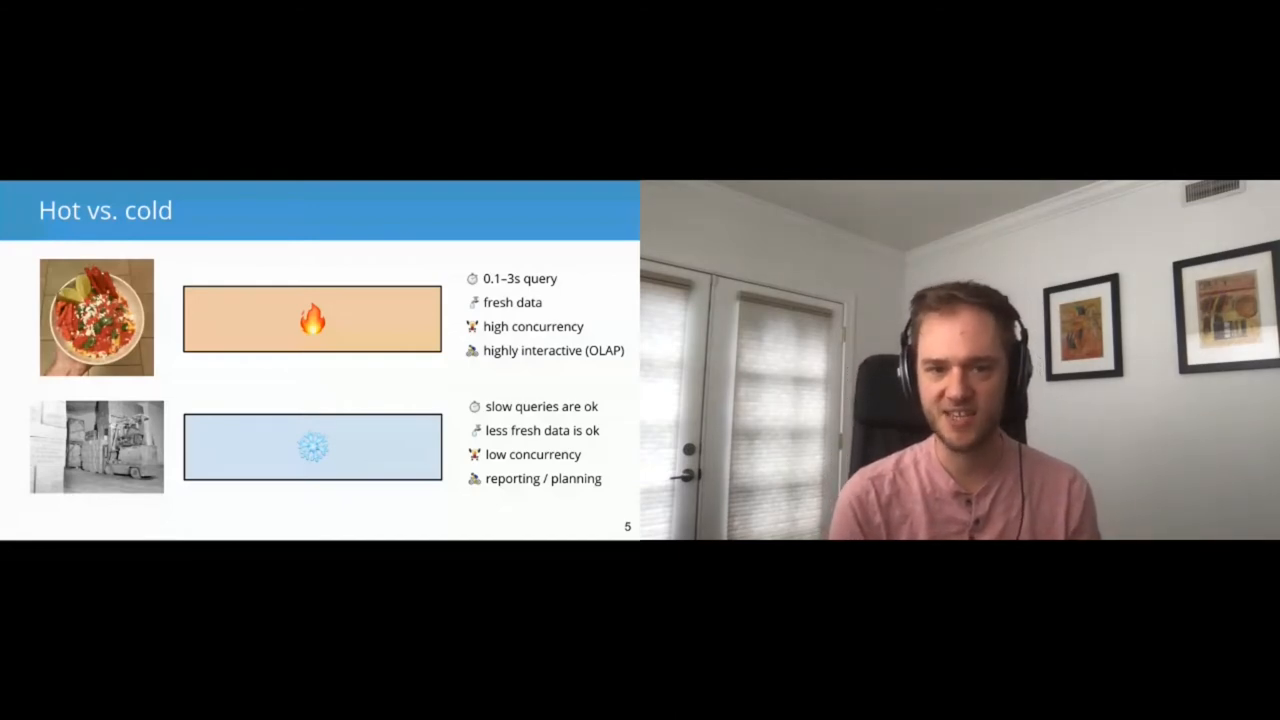
key("right")
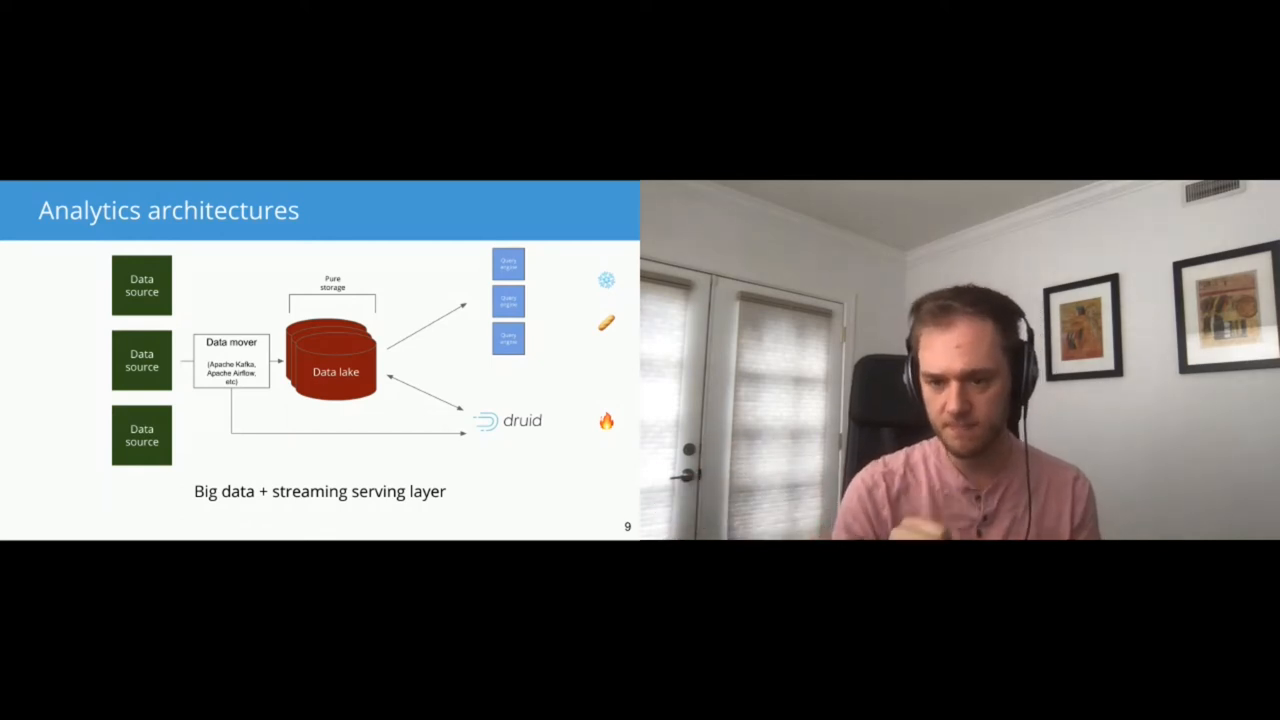
key("Right")
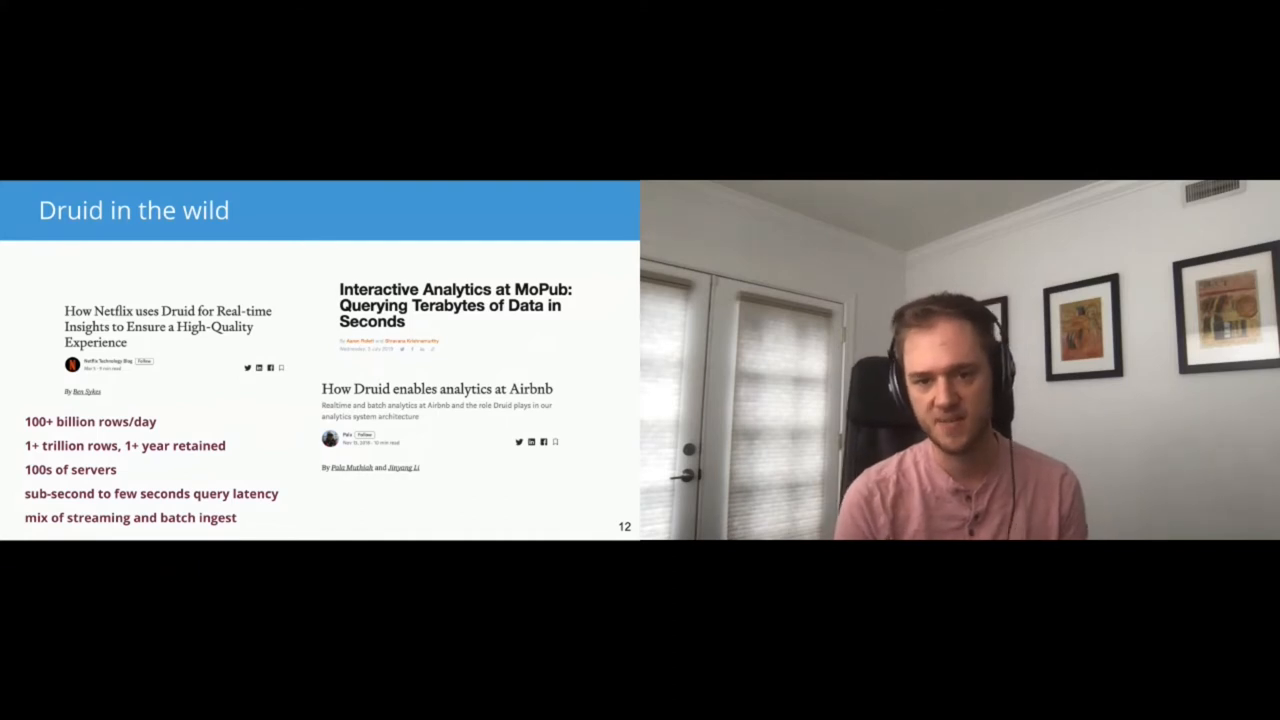
key("Right")
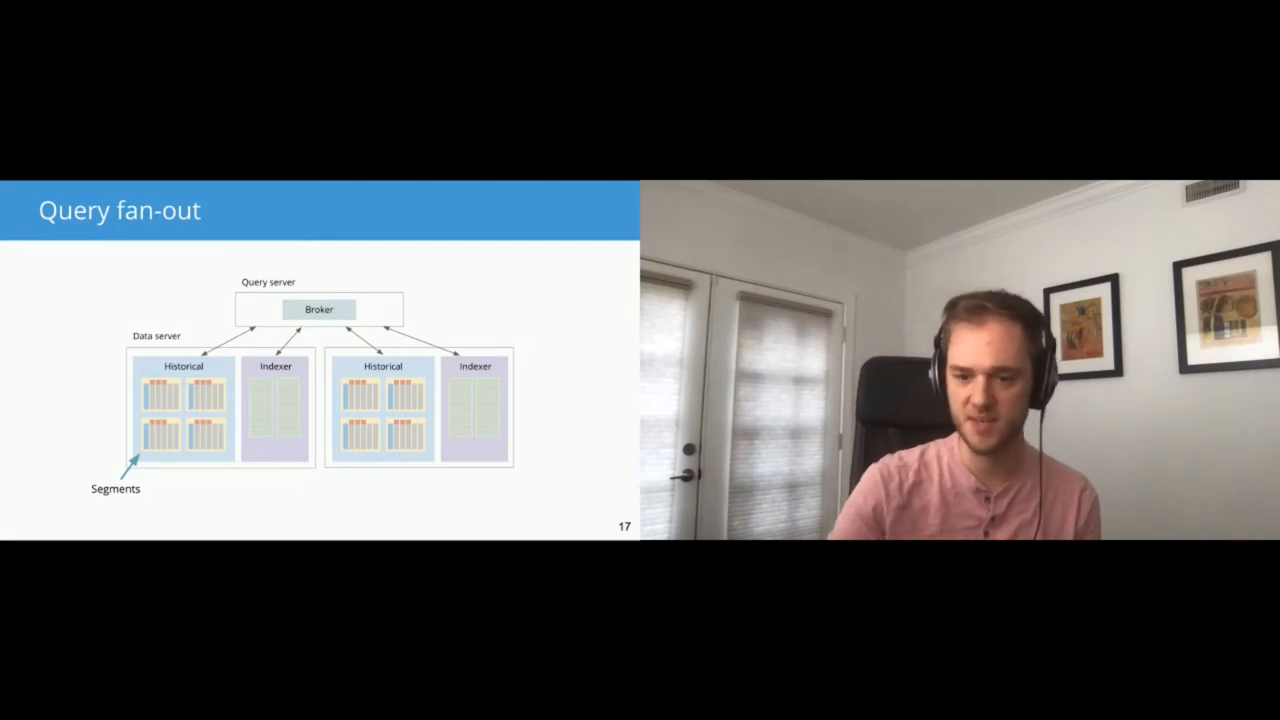
key("Right")
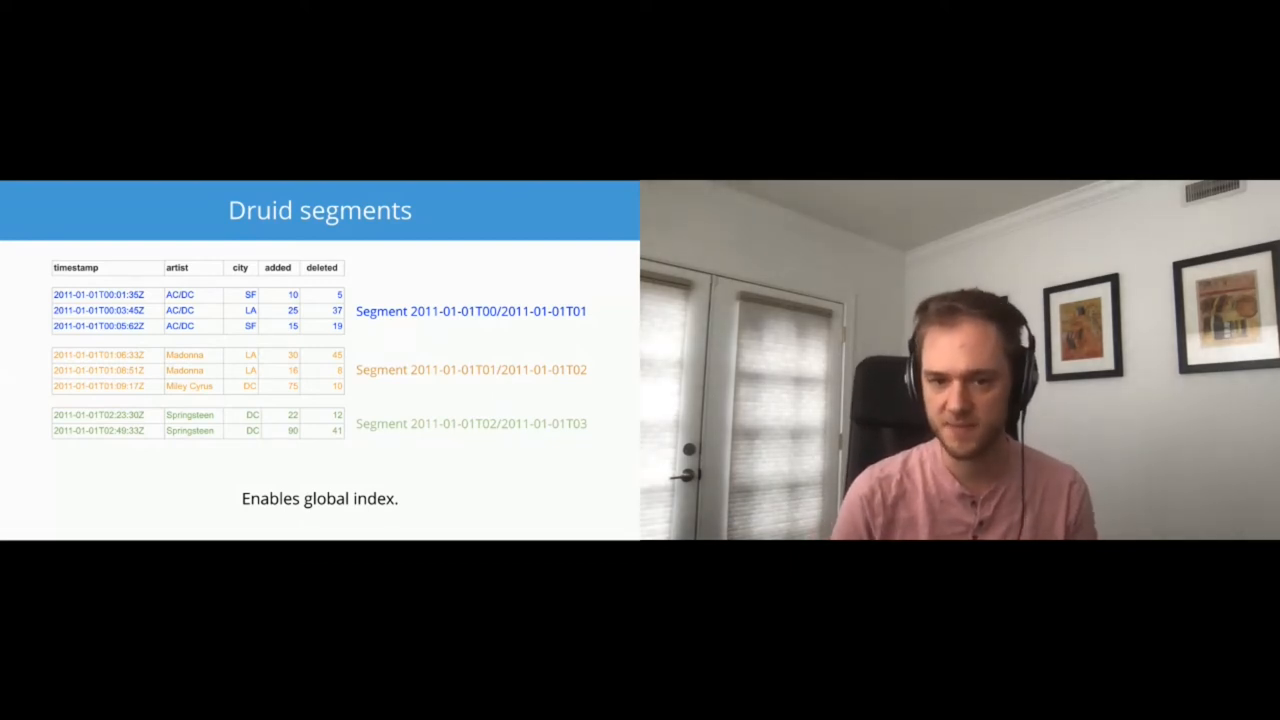
key("Right")
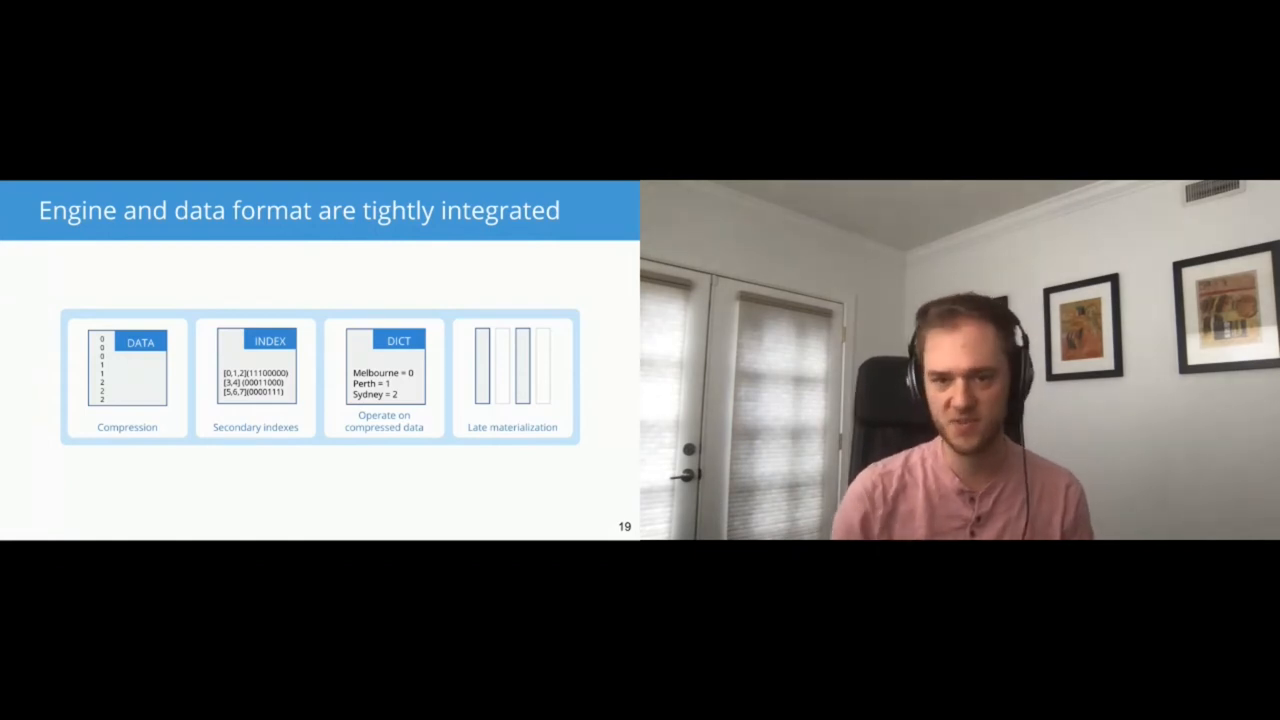
key("Right")
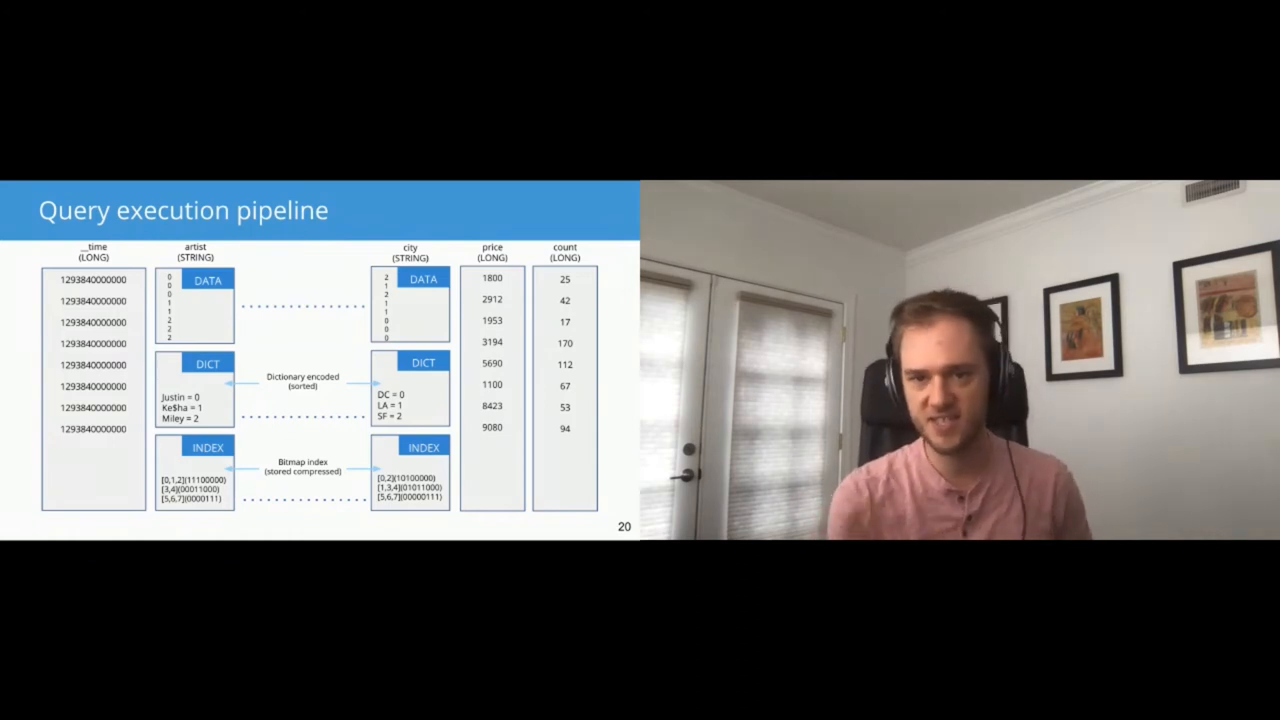
key("right")
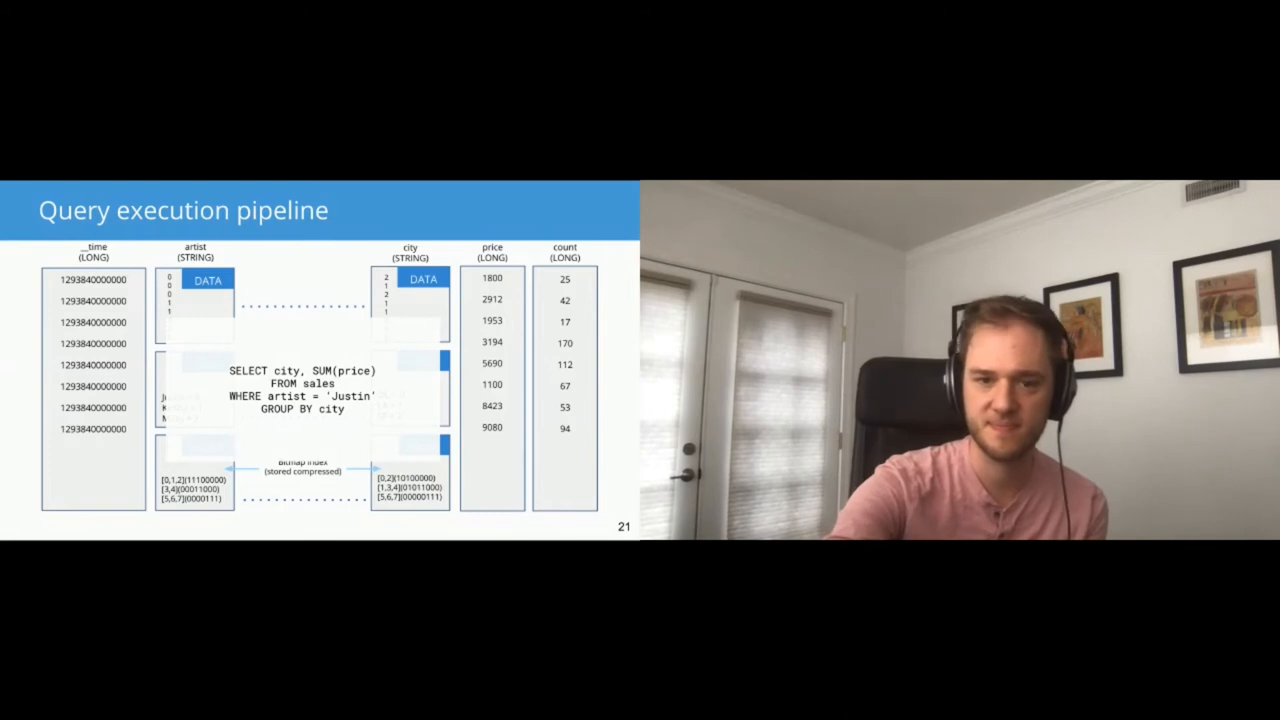
key("Right")
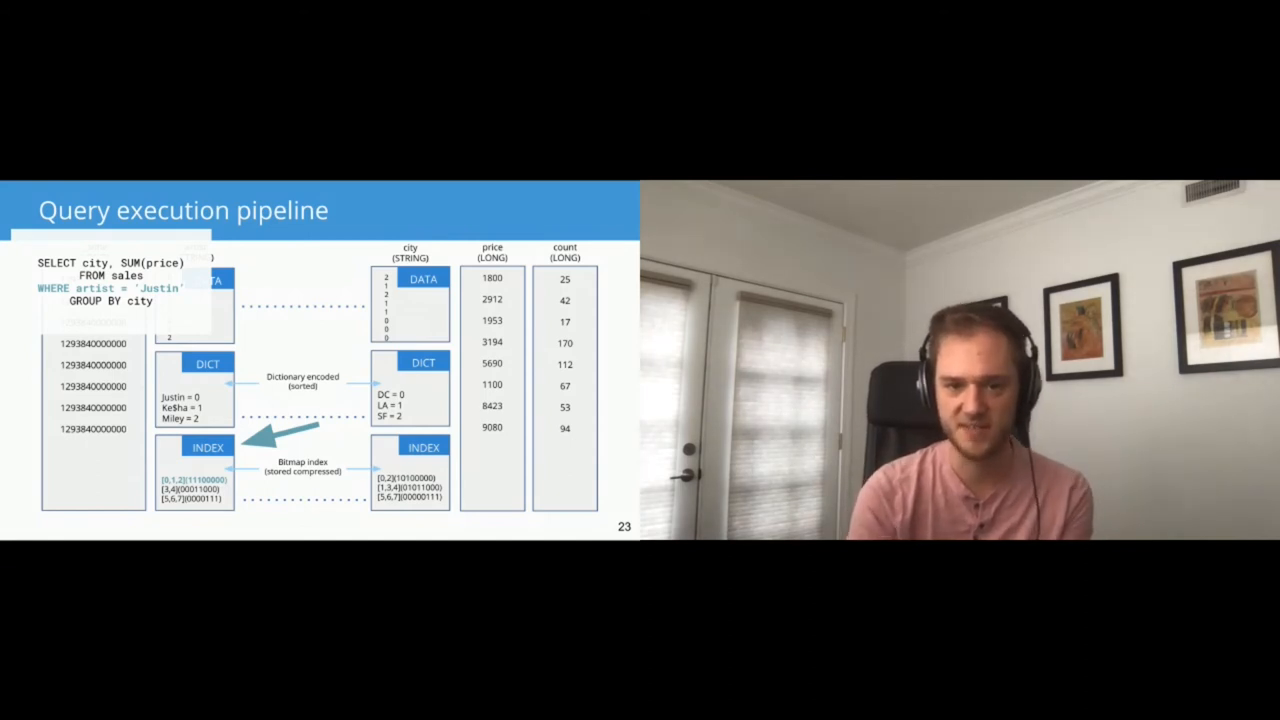
key("Right")
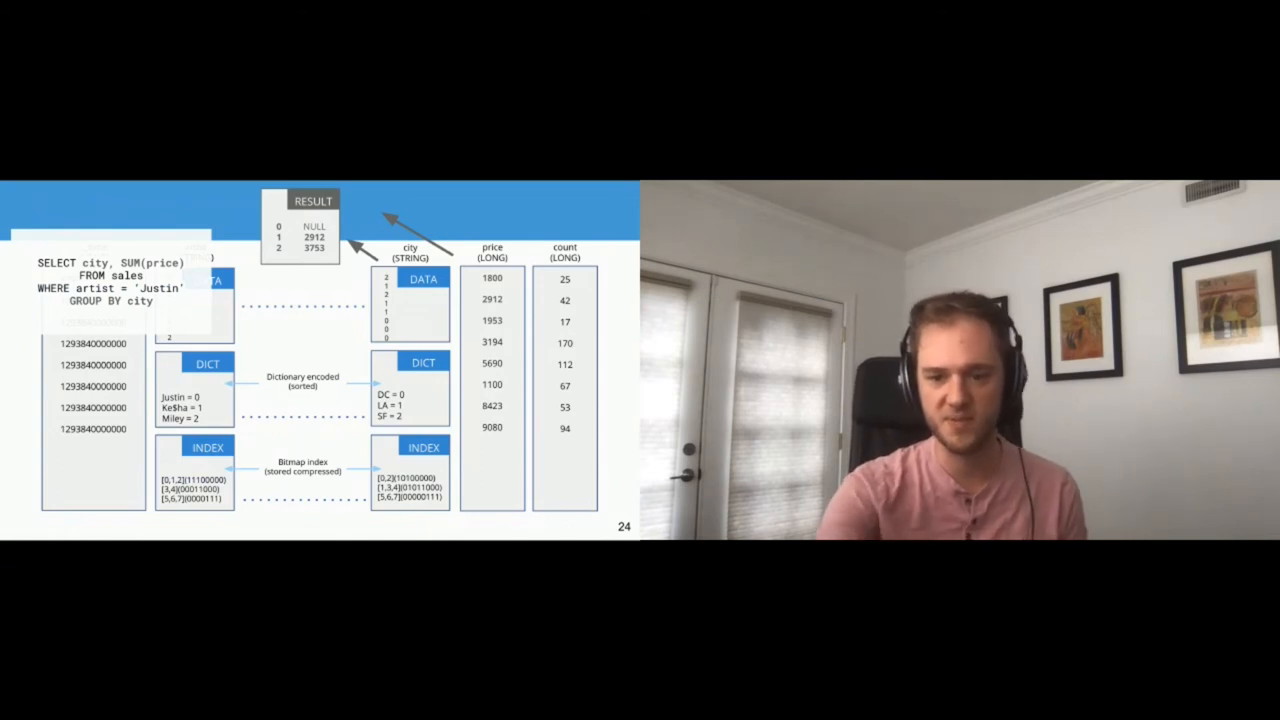
key("Left")
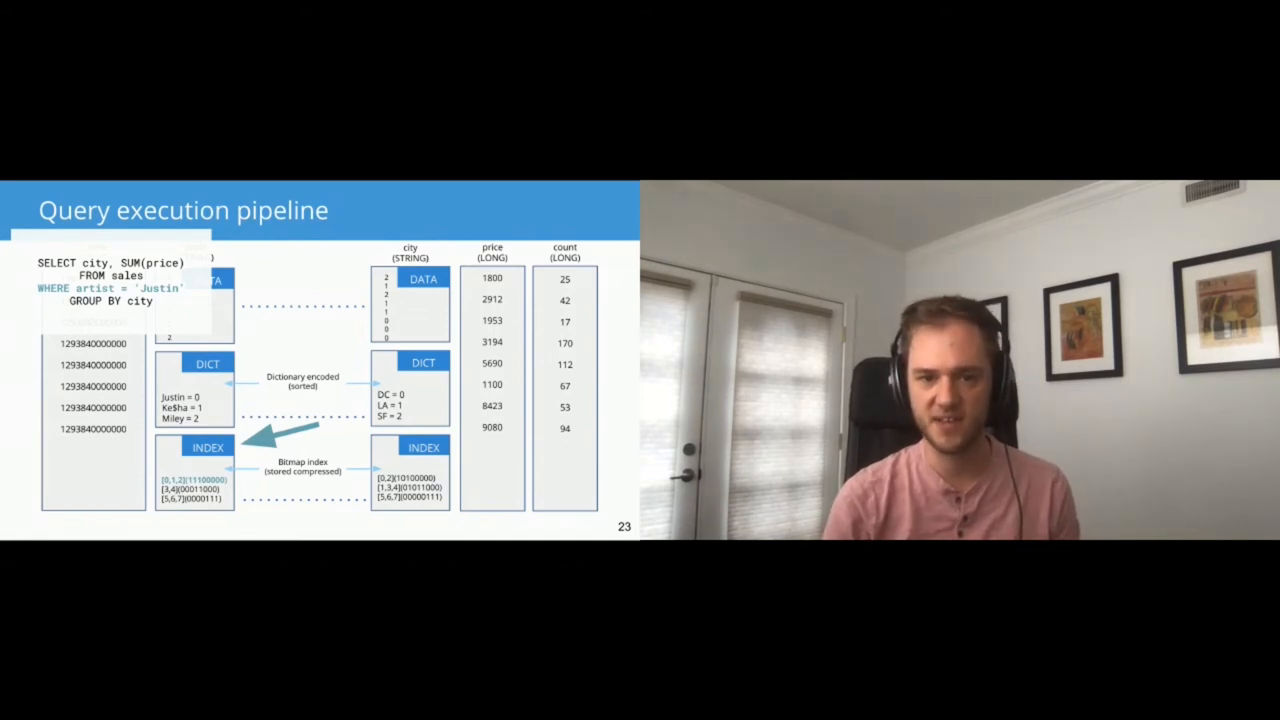
key("Right")
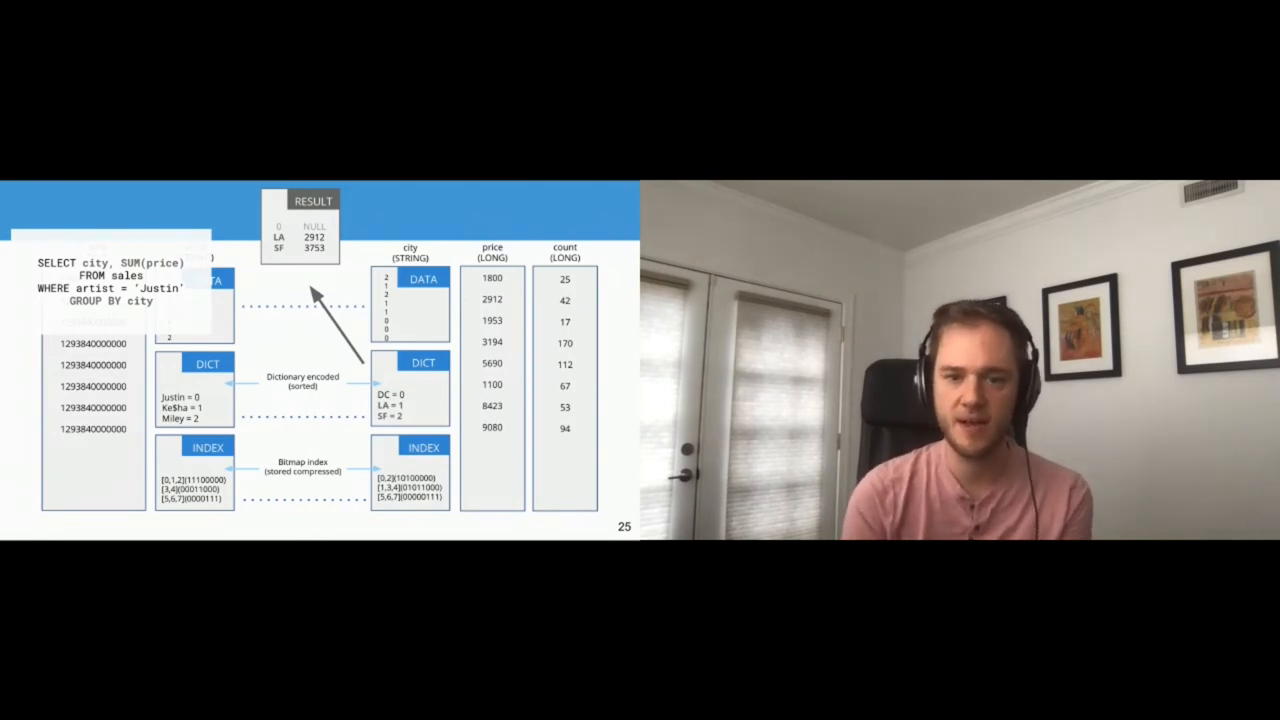
key("right")
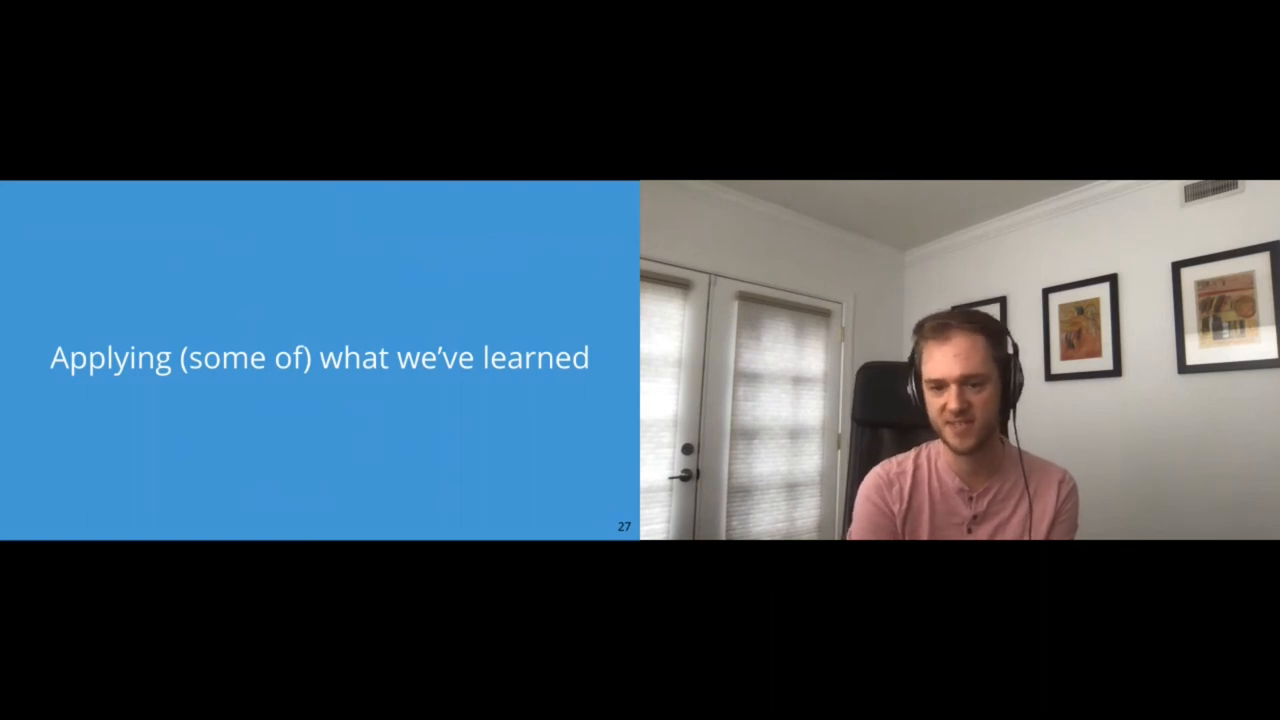
key("right")
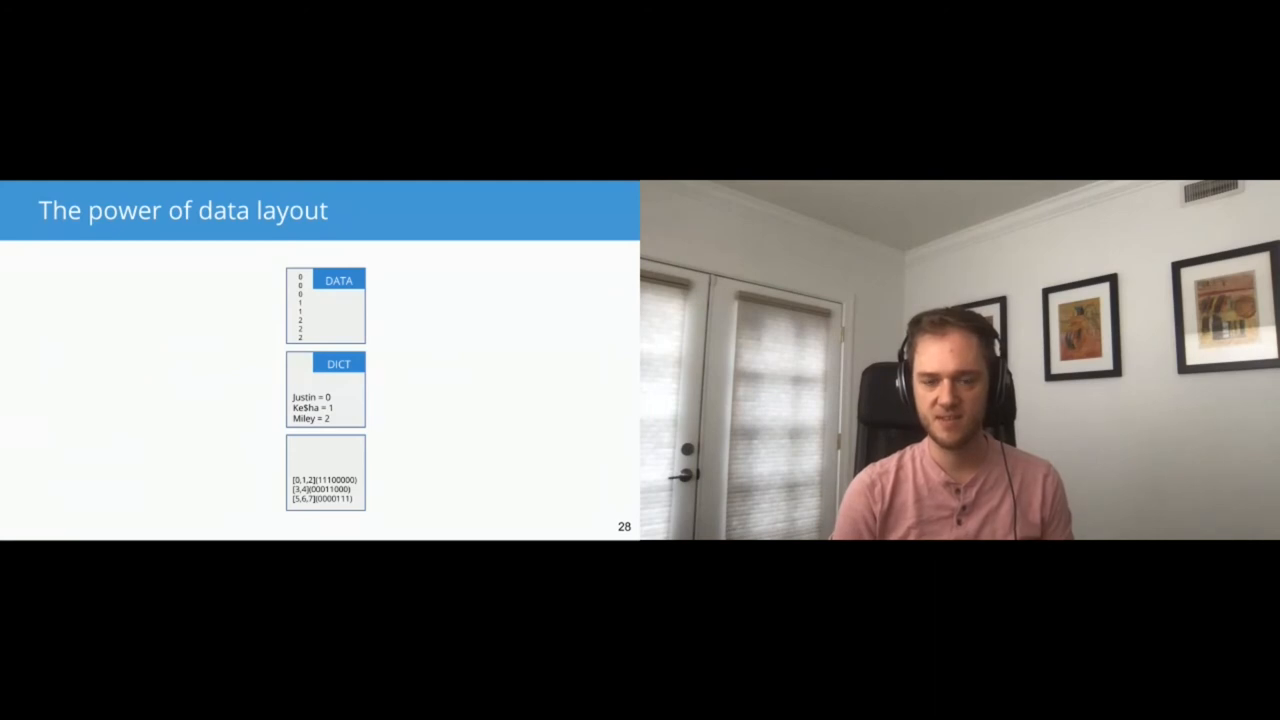
key("Right")
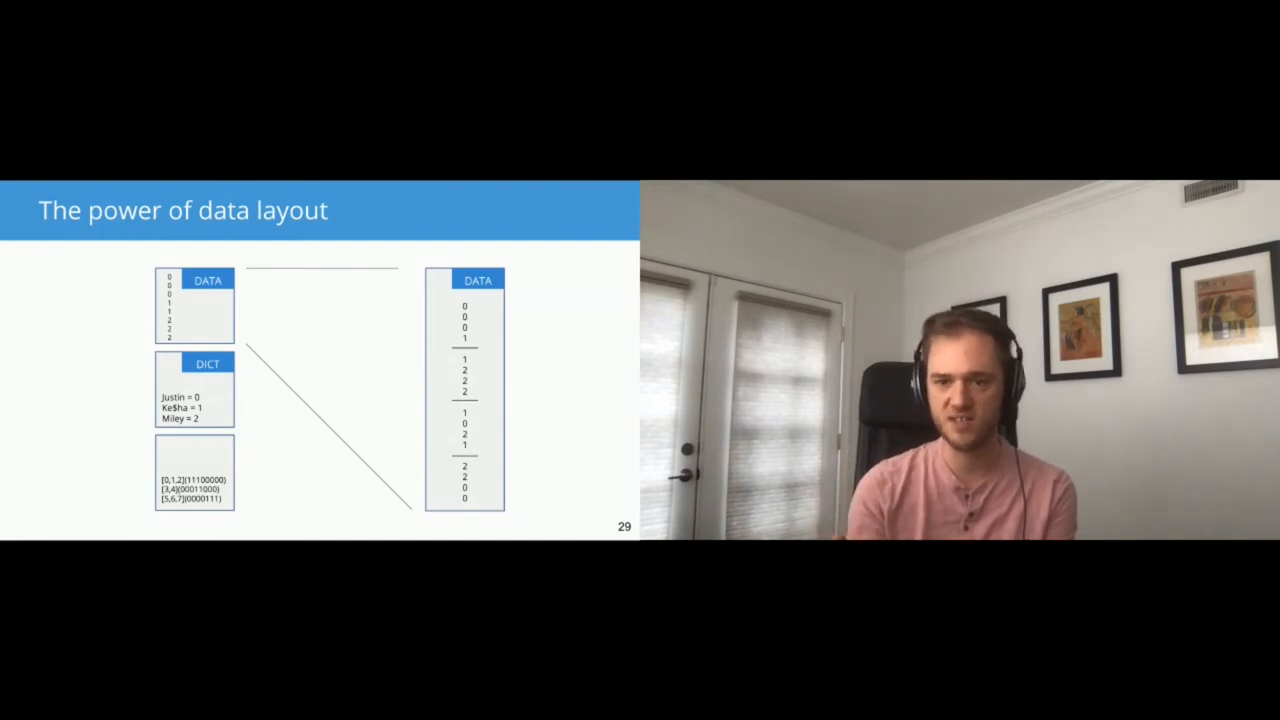
key("Right")
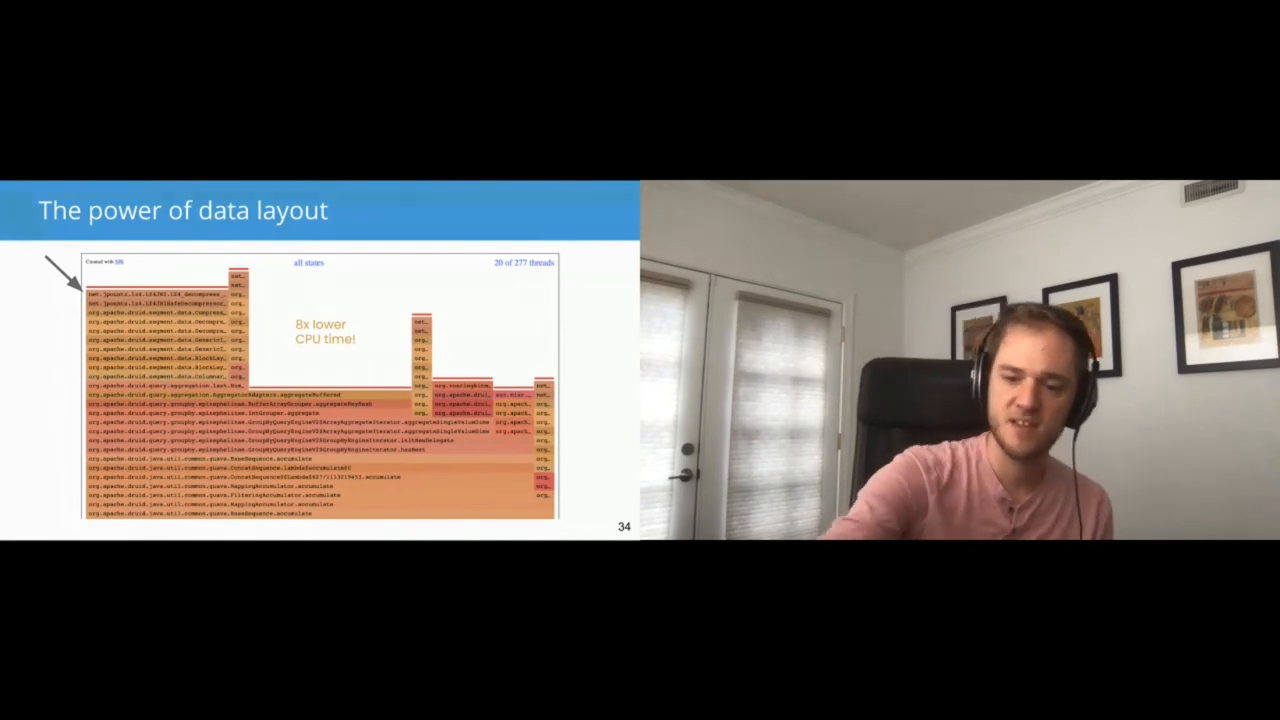
key("right")
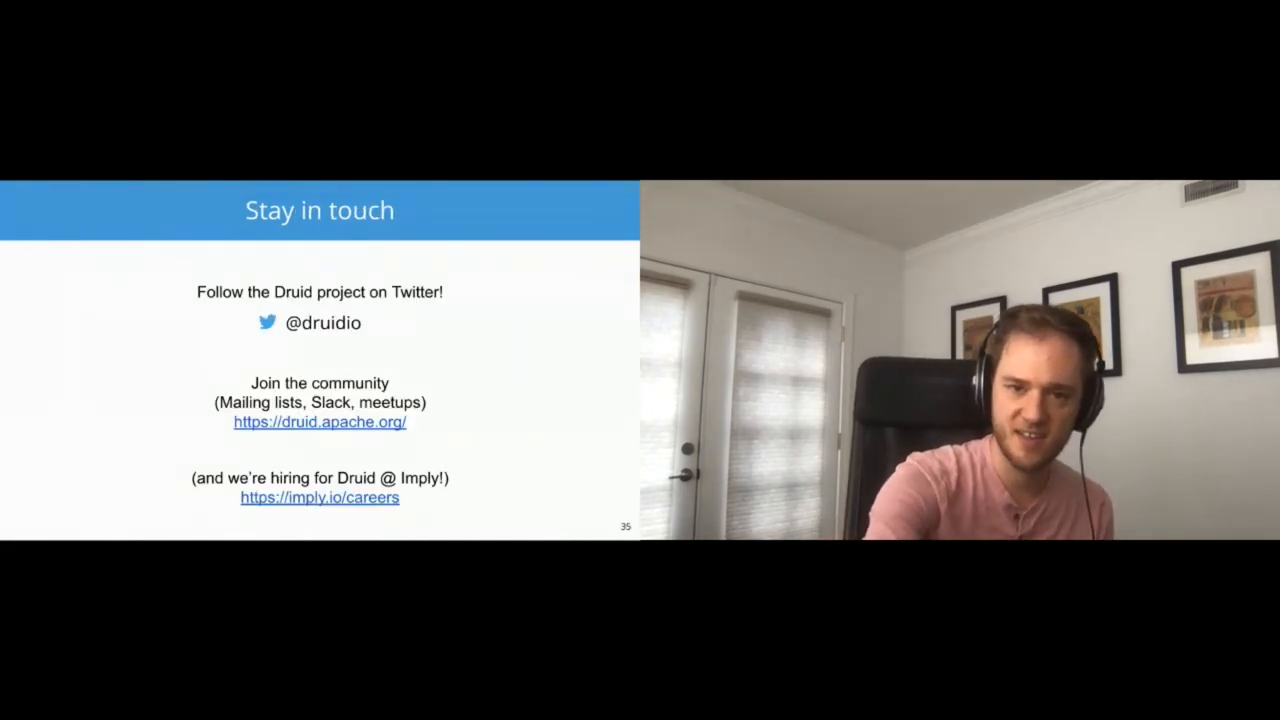